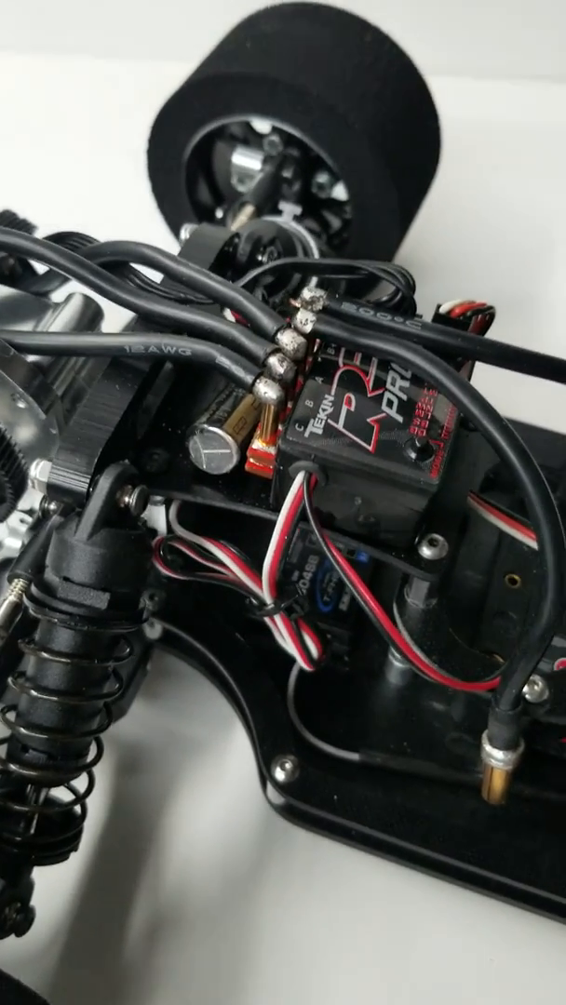
pyautogui.moveTo(283, 503)
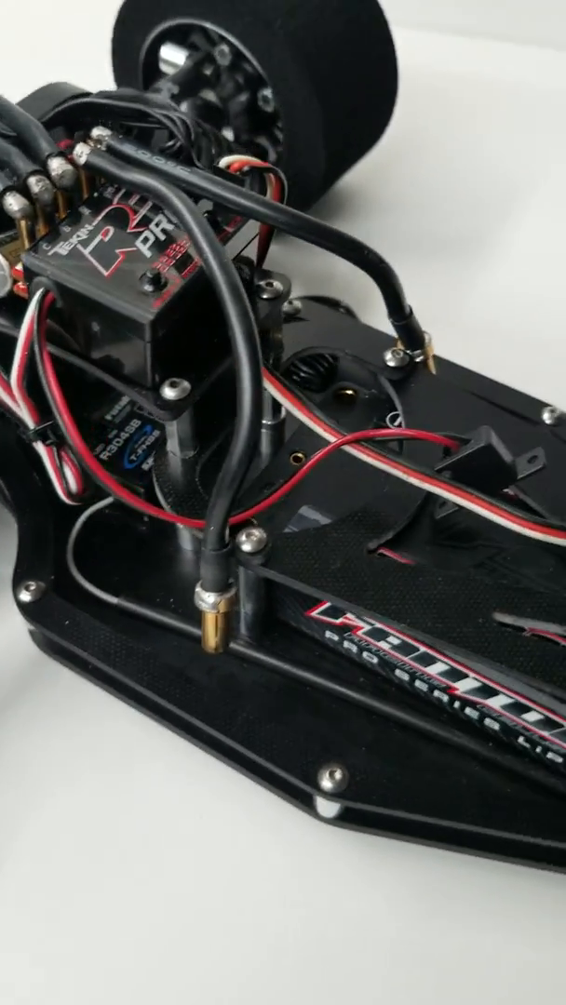